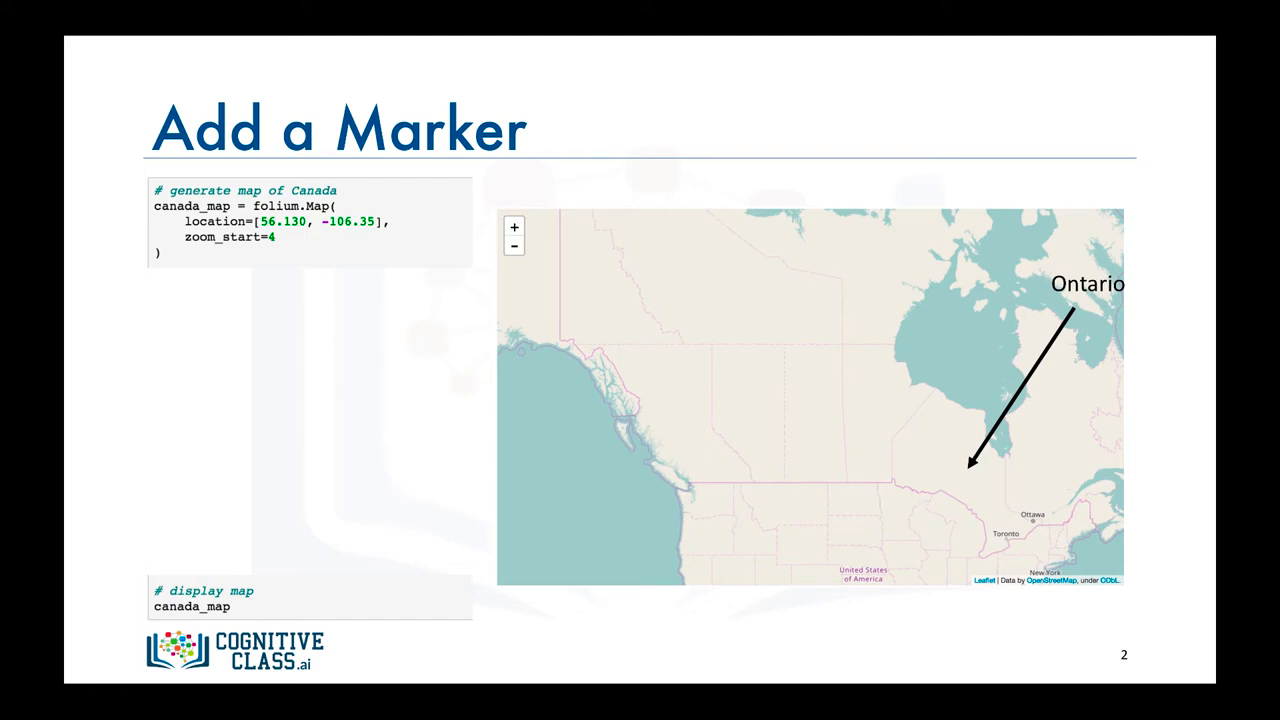
Advance to the slide with the folium.CircleMarker code plotting a red dot on Ontario
key(Right)
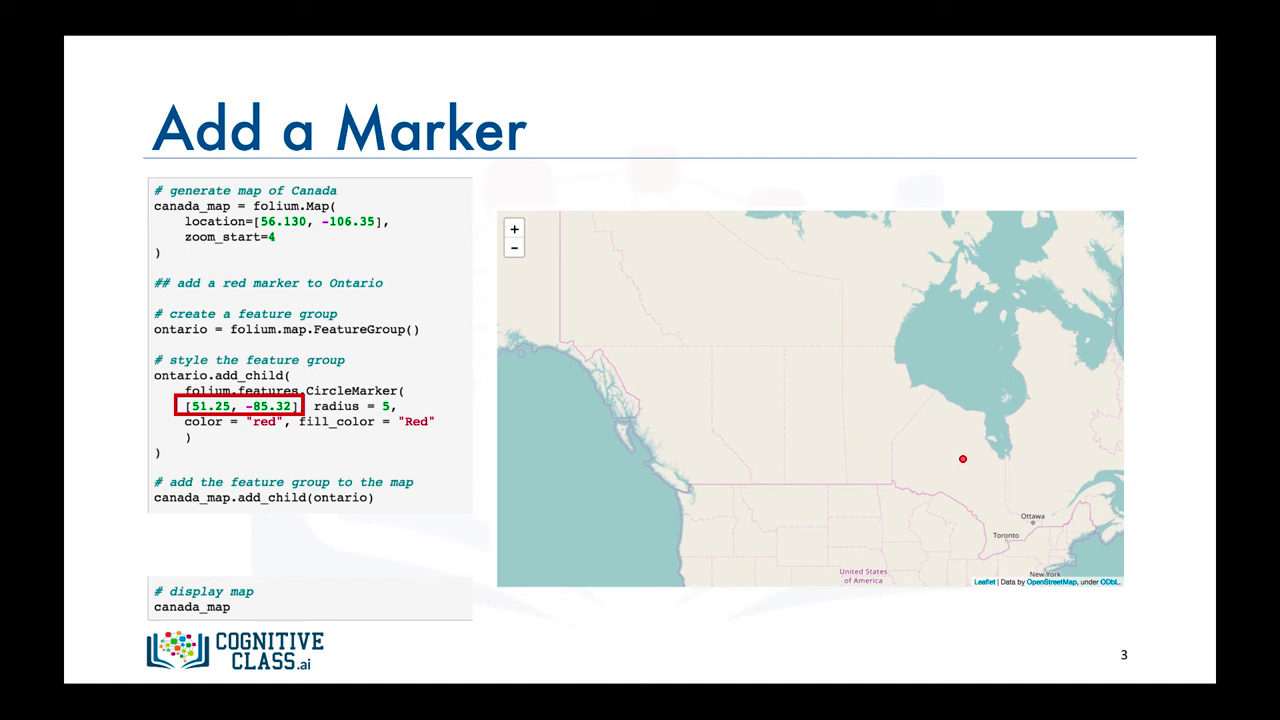
Advance to the Label the Marker slide and reveal the folium.Marker 'Ontario' popup pin
key(Right)
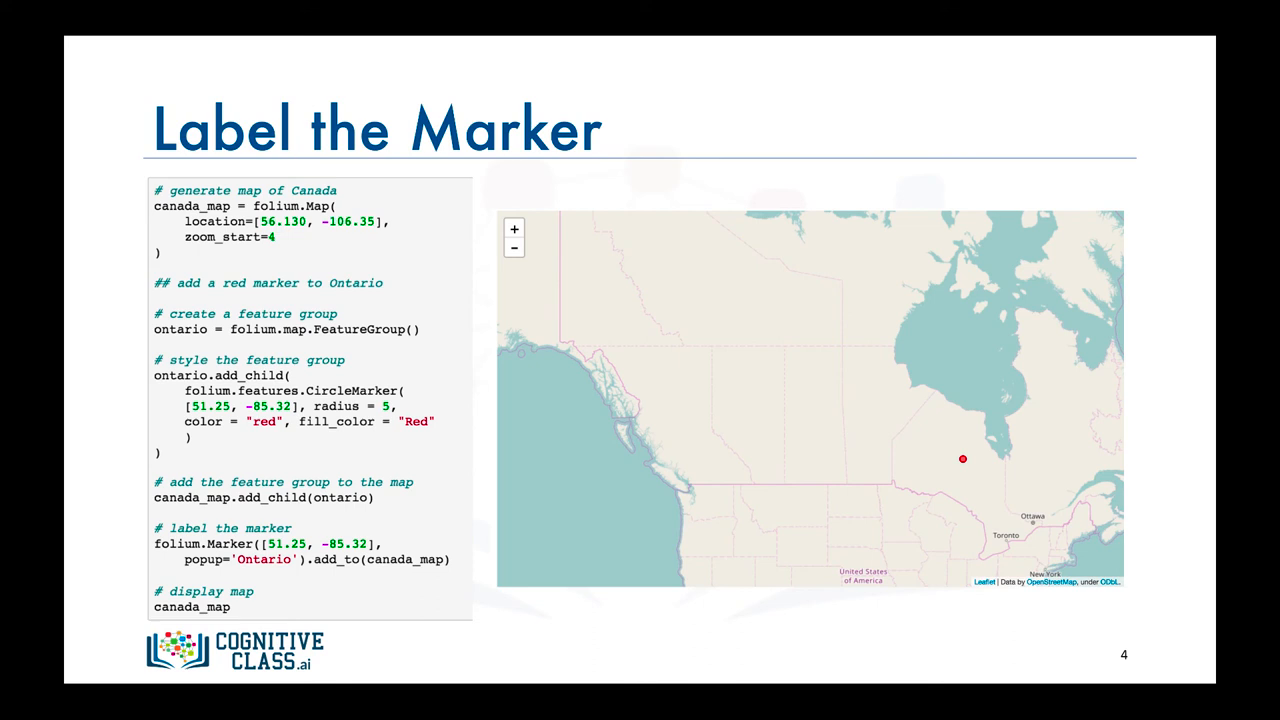
click(958, 458)
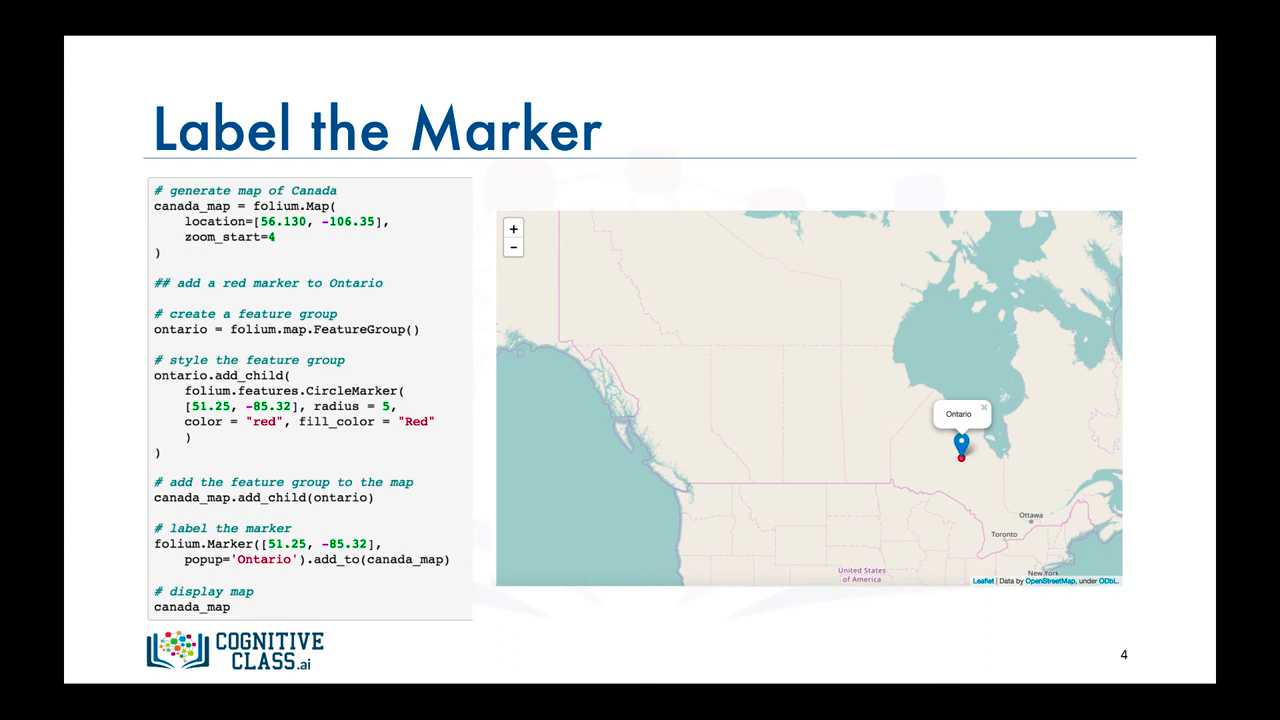